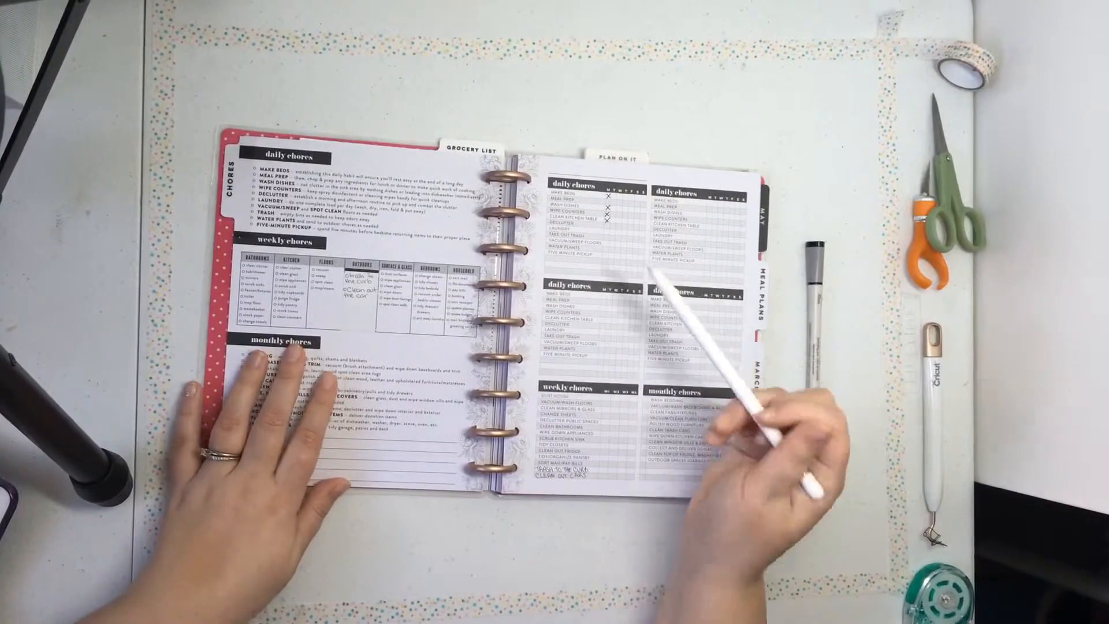
mouse_move(708, 424)
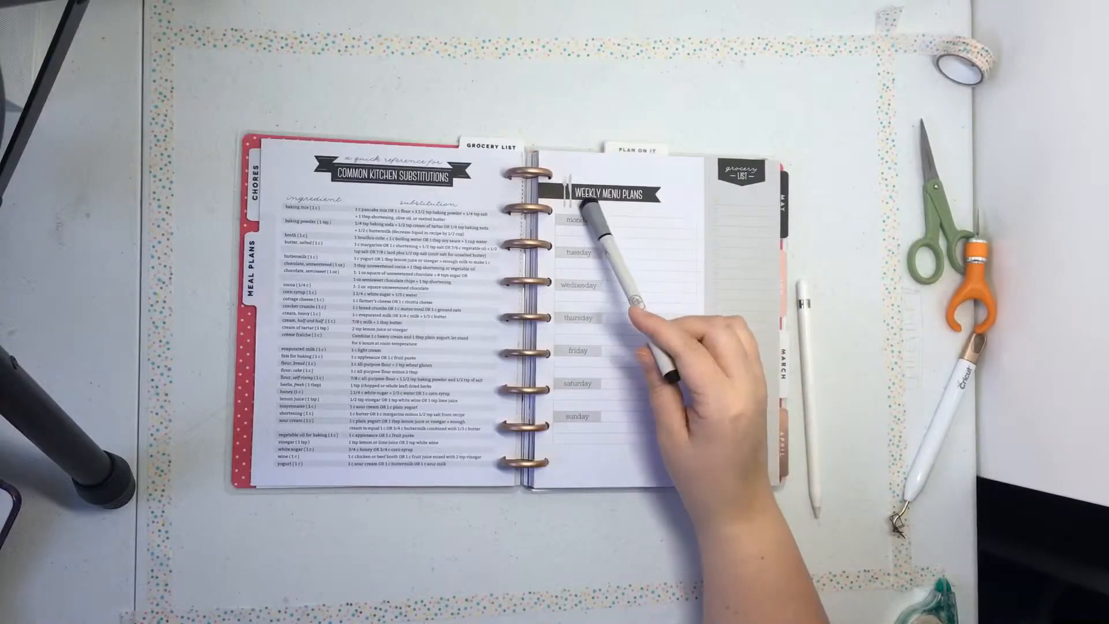
mouse_move(673, 411)
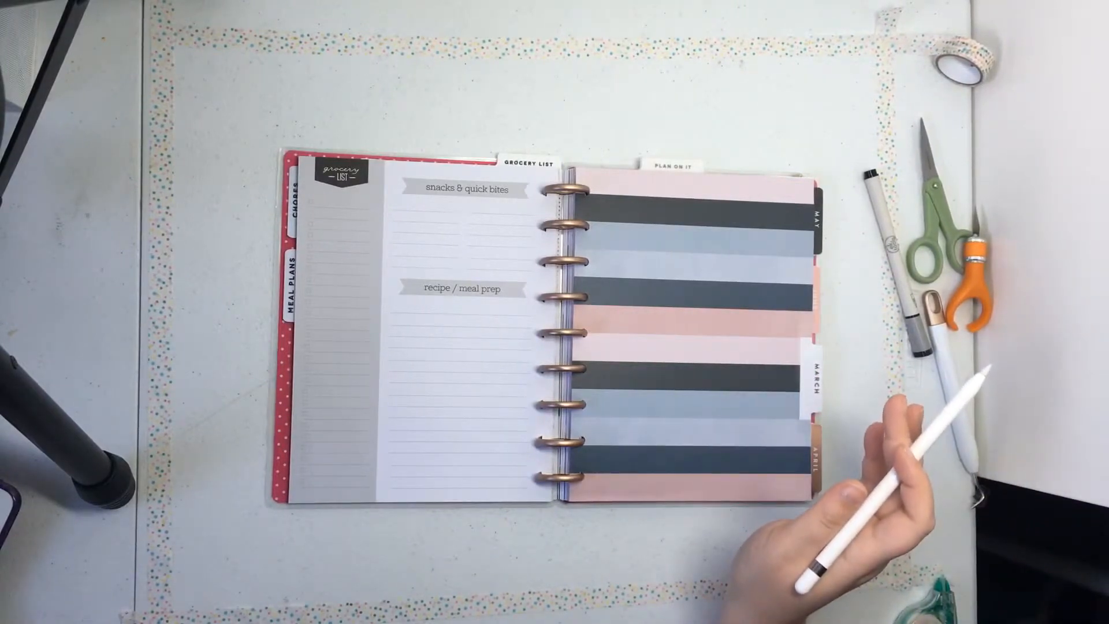
mouse_move(920, 460)
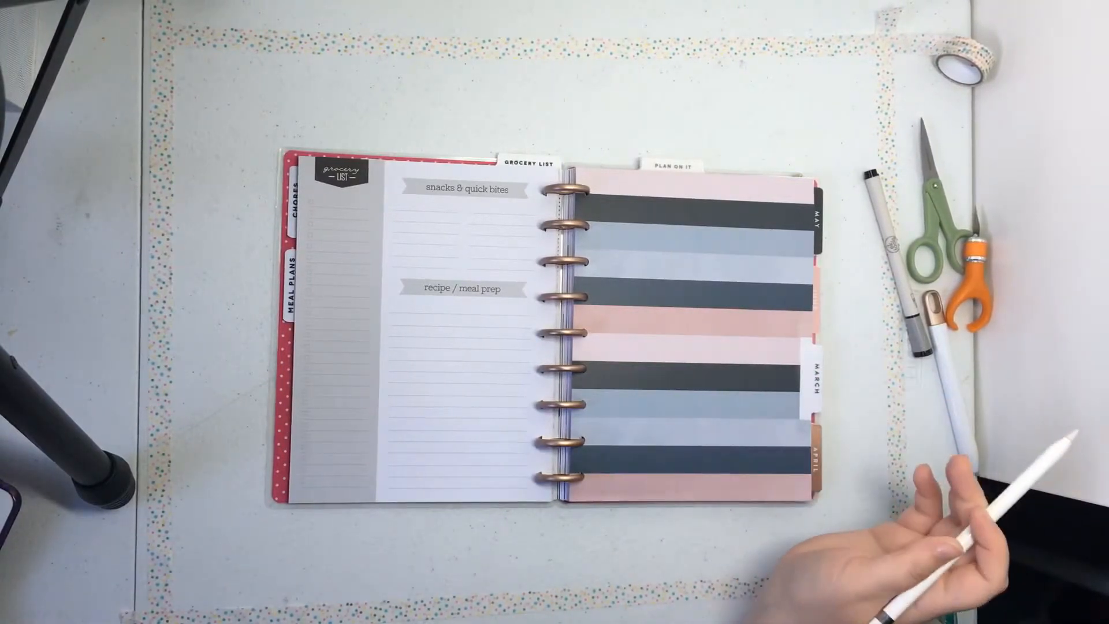